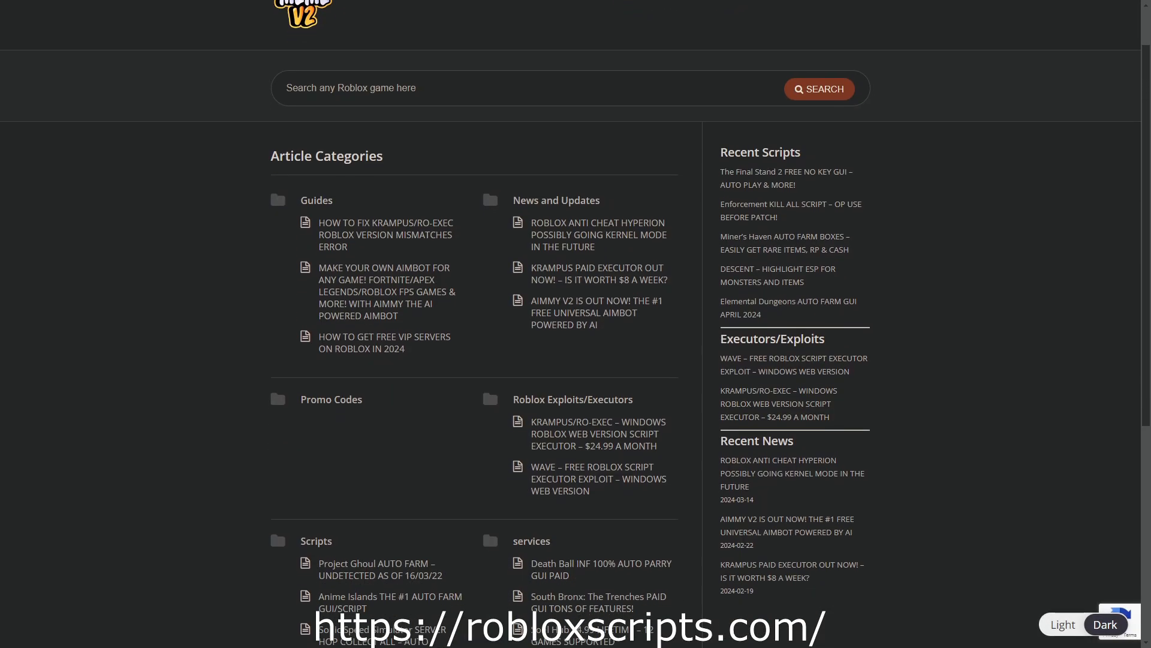
Reach the Enforcement KILL ALL SCRIPT article's features and Download button under Recent Scripts.
scroll(down, 3)
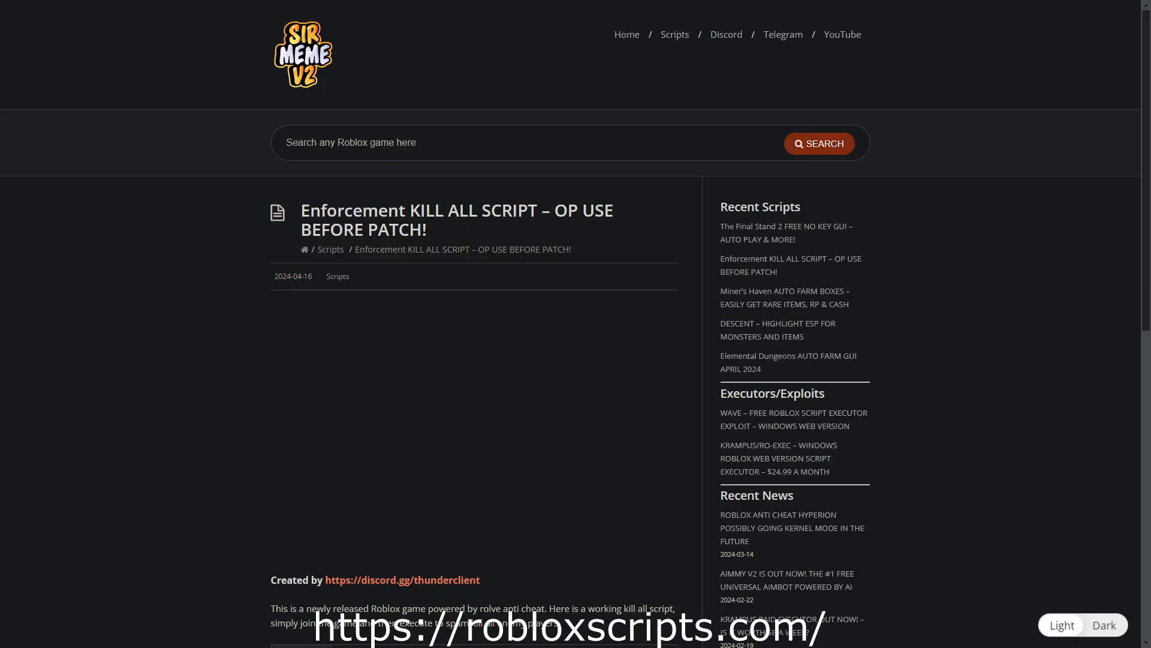
scroll(down, 3)
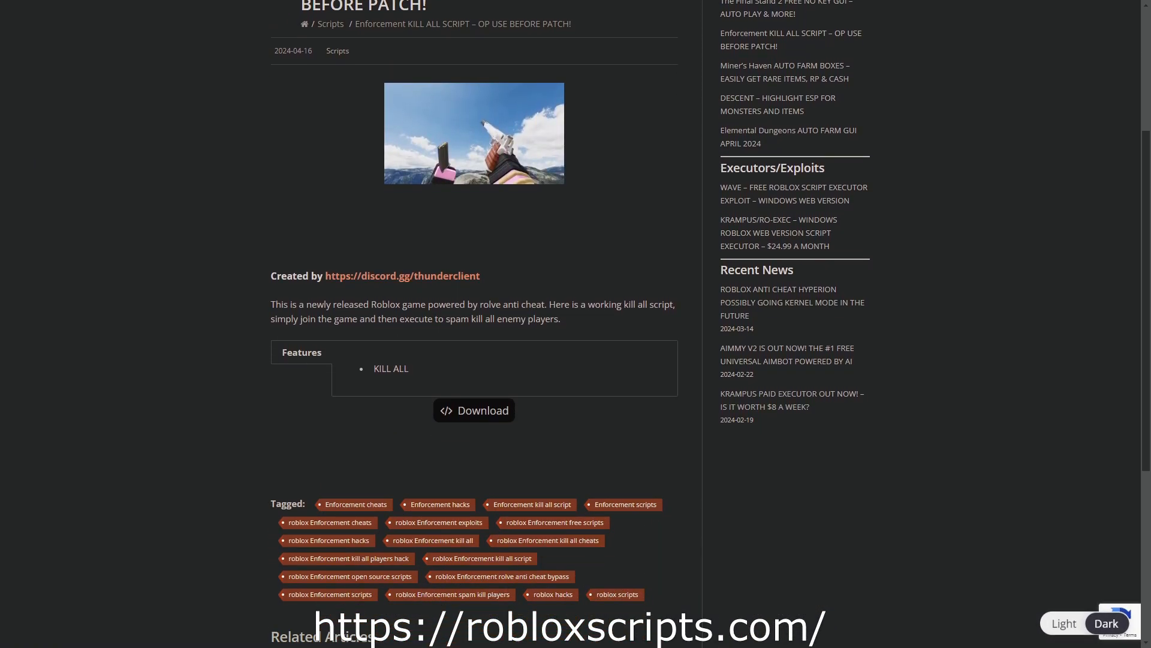
click(474, 410)
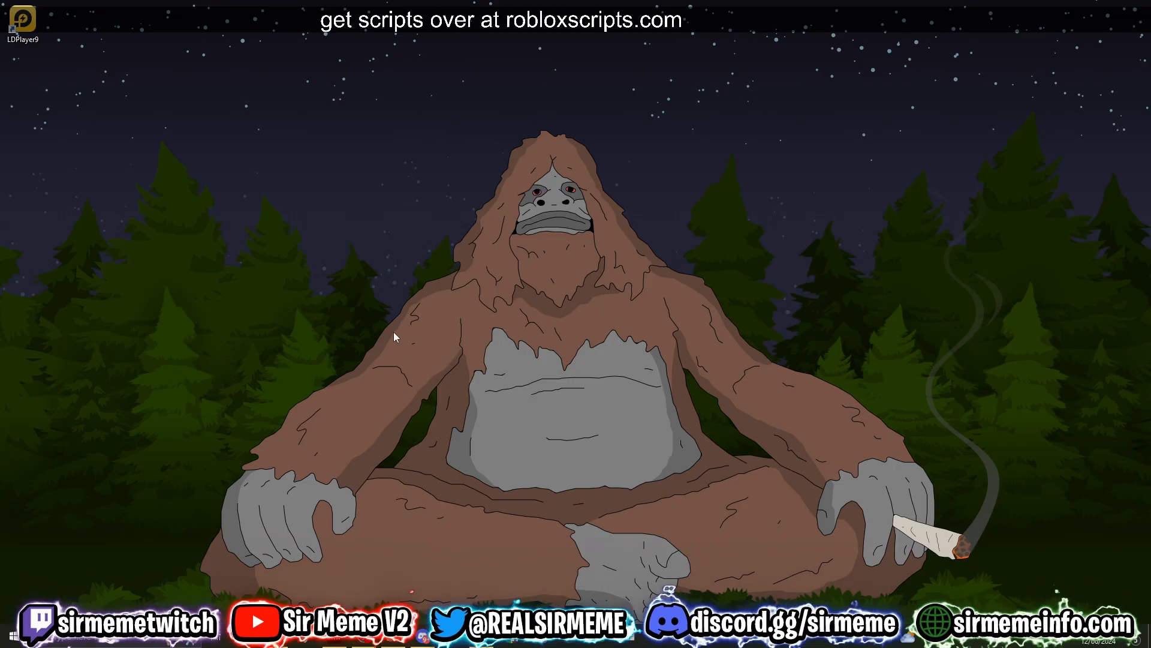
mouse_move(367, 245)
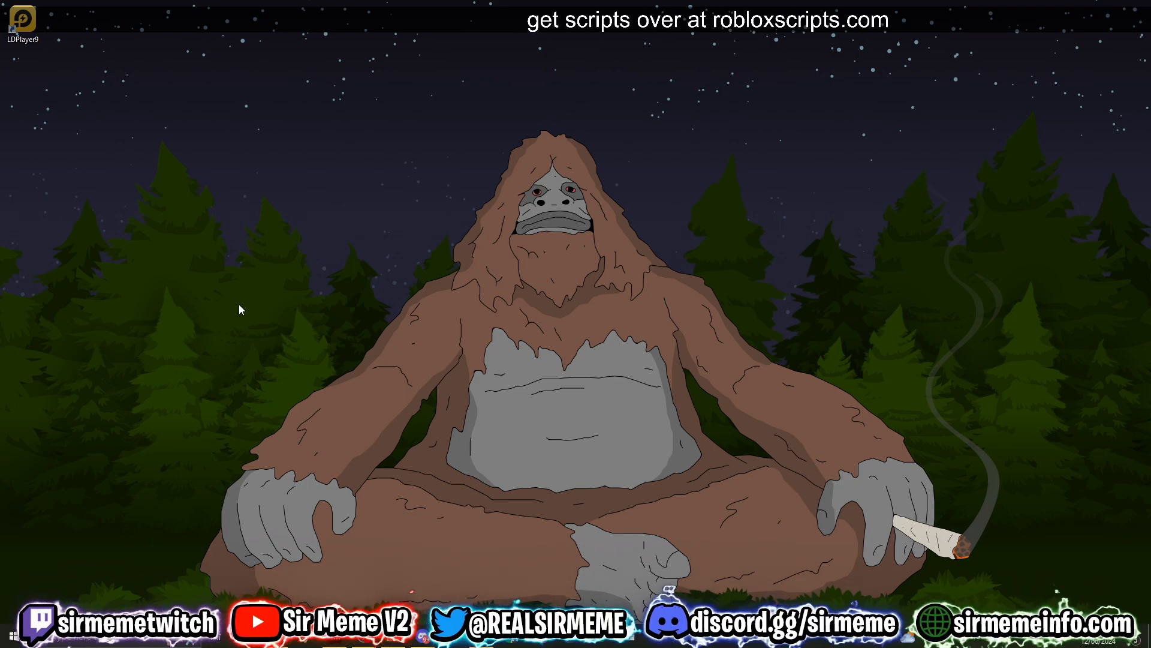
mouse_move(256, 211)
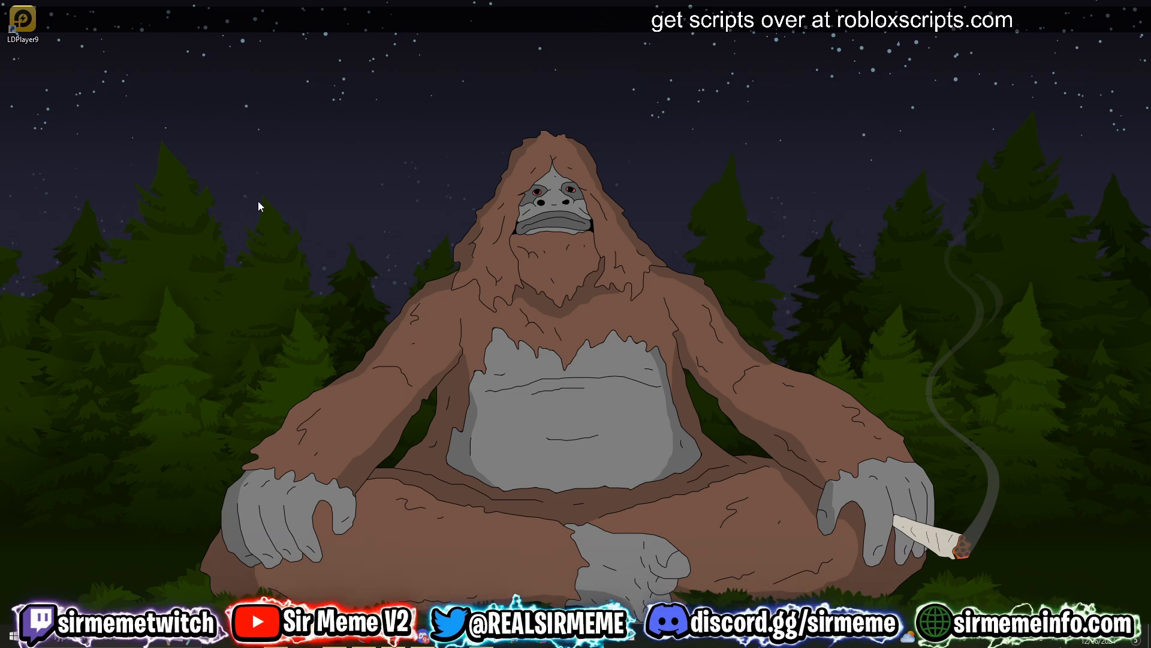
mouse_move(556, 315)
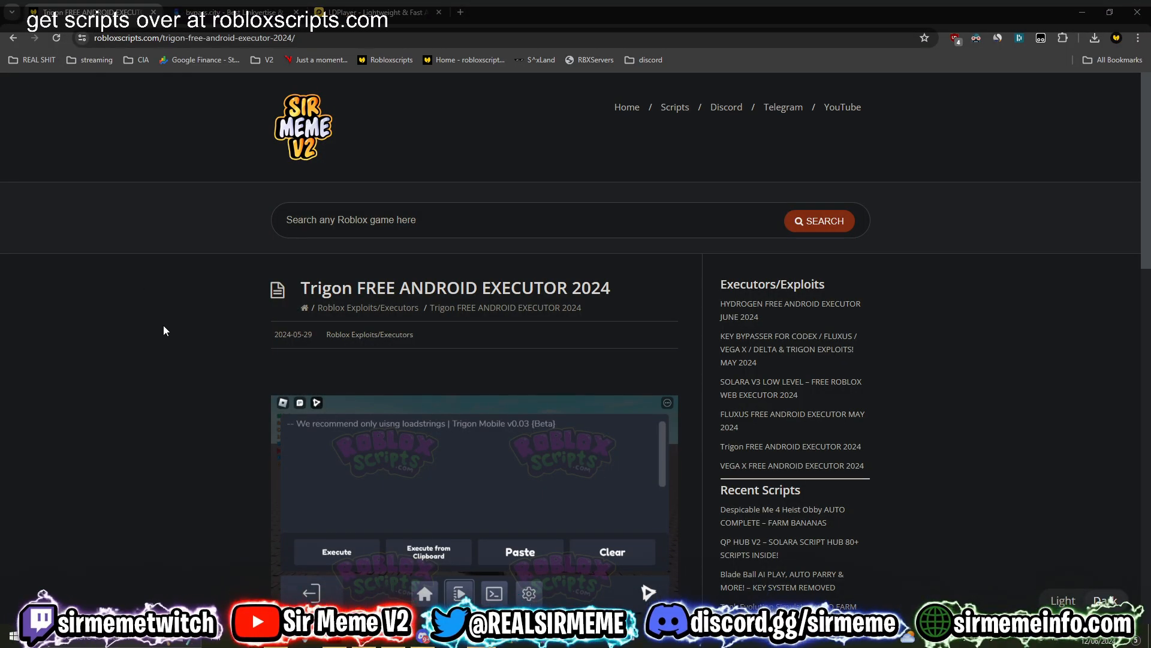
Bookmark the Trigon FREE ANDROID EXECUTOR 2024 article with the address-bar star and confirm Done.
scroll(down, 3)
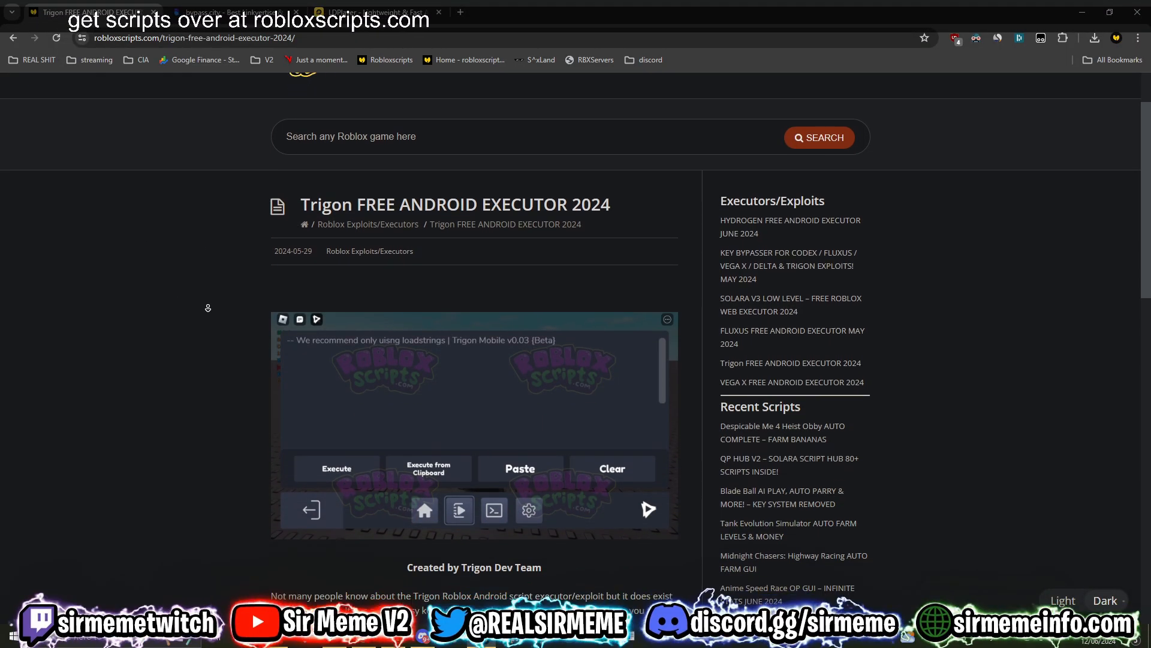
scroll(down, 3)
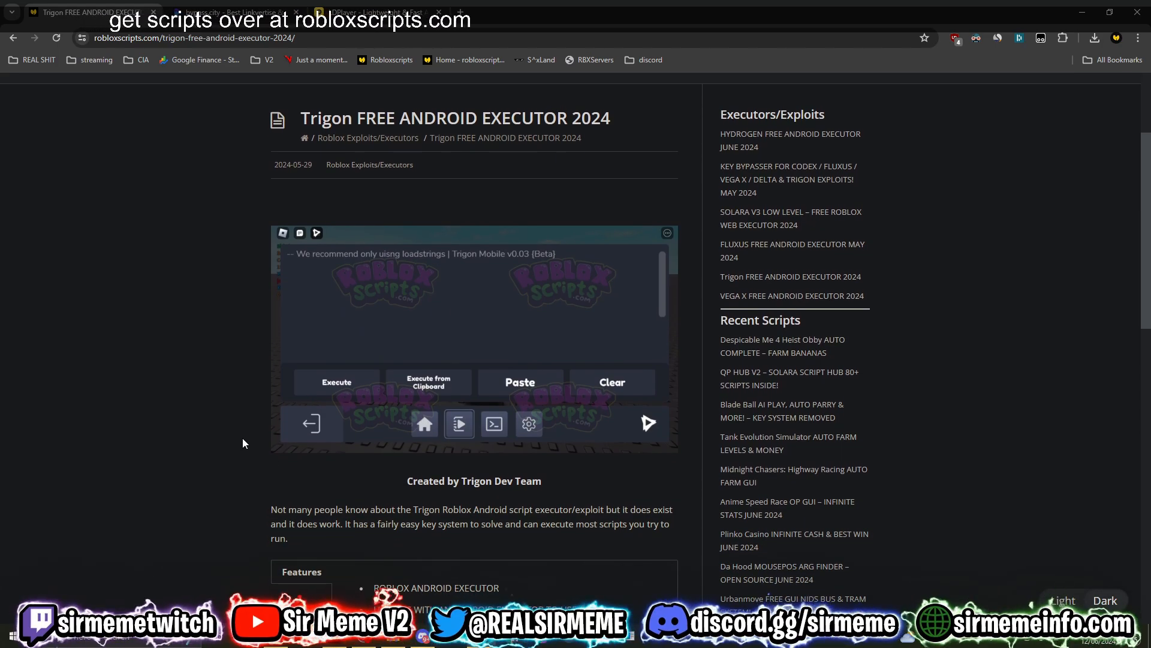
click(925, 37)
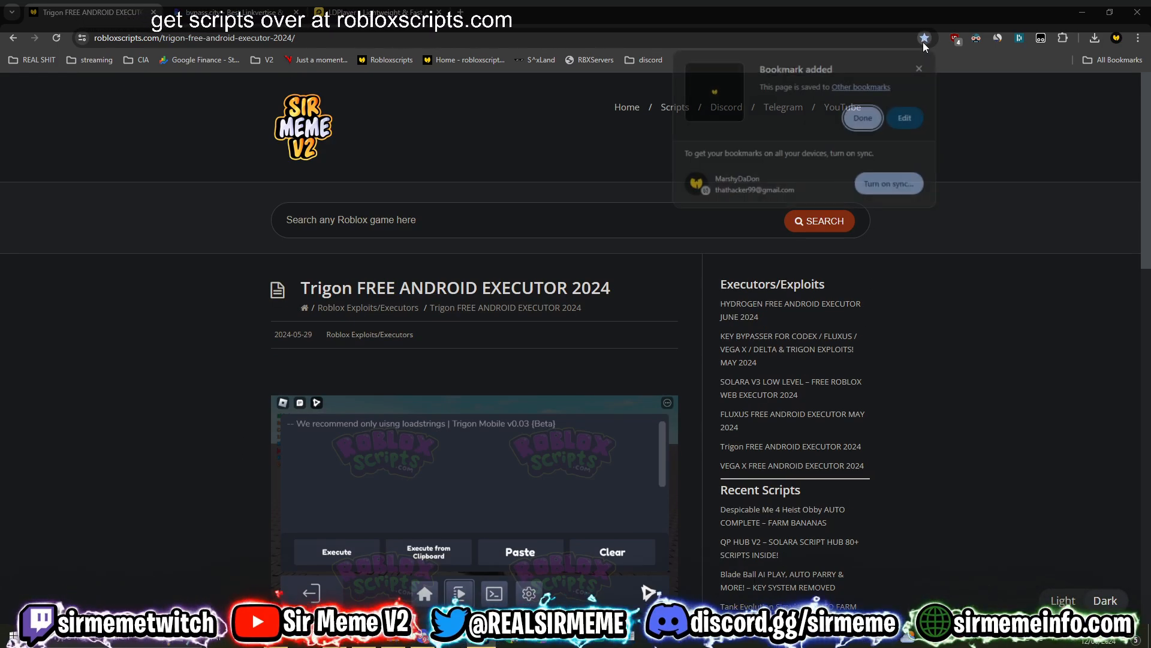
click(861, 118)
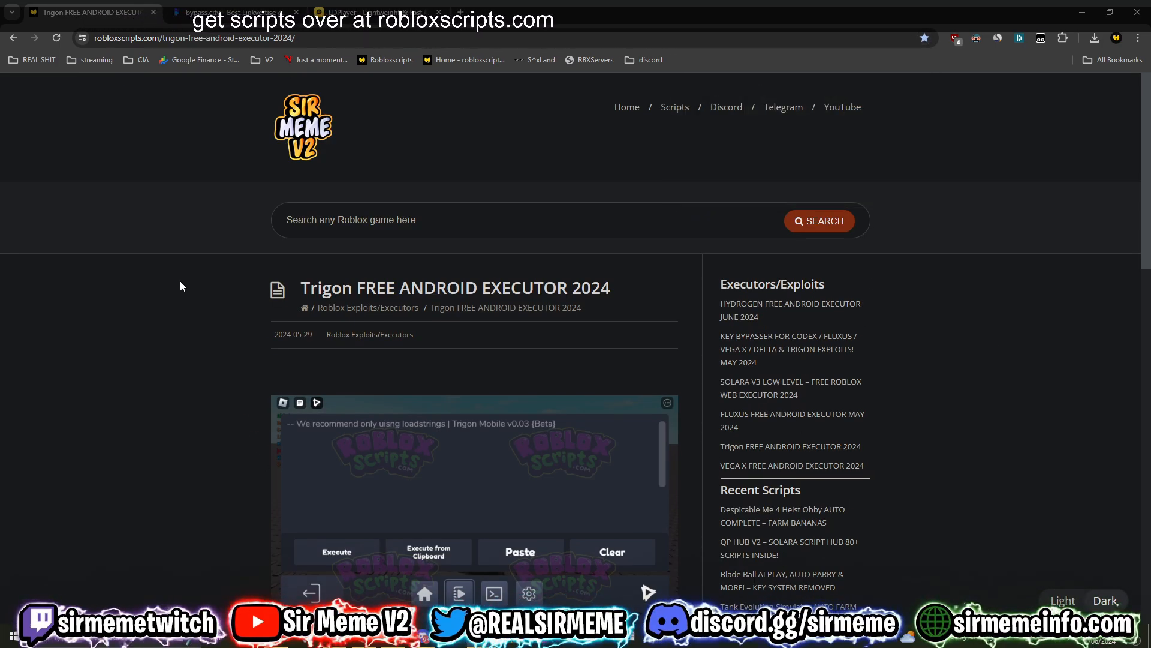
Go down to the Trigon features, DOWNLOAD LATEST VERSION HERE link and ban-risk warning, selecting a text passage.
scroll(down, 3)
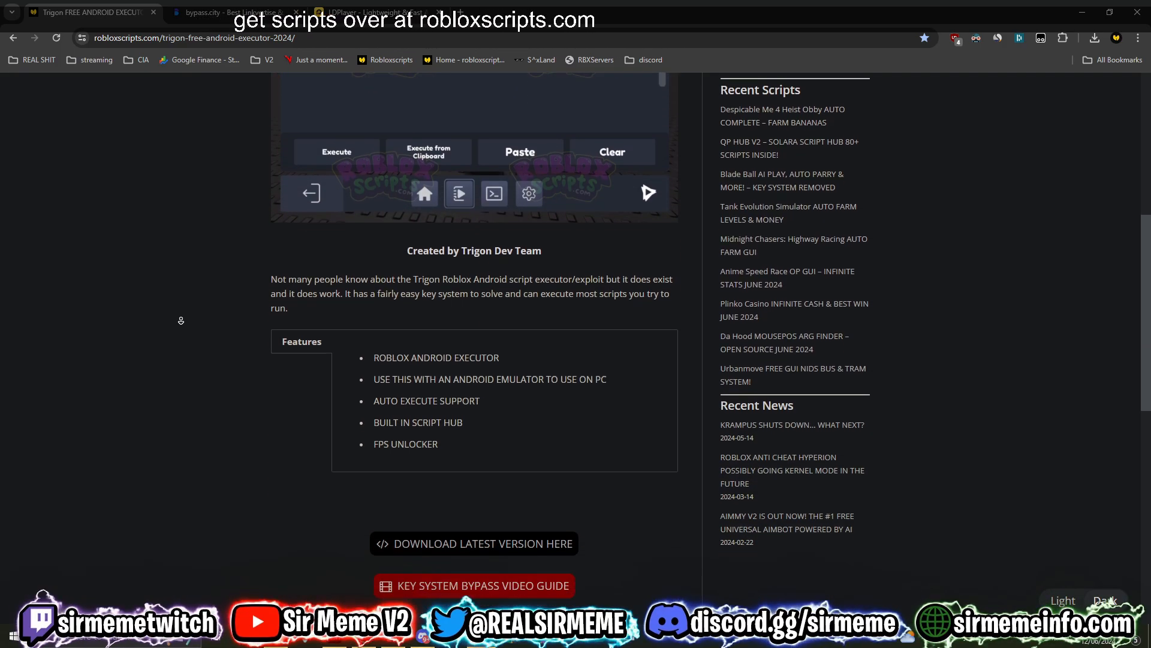
scroll(down, 3)
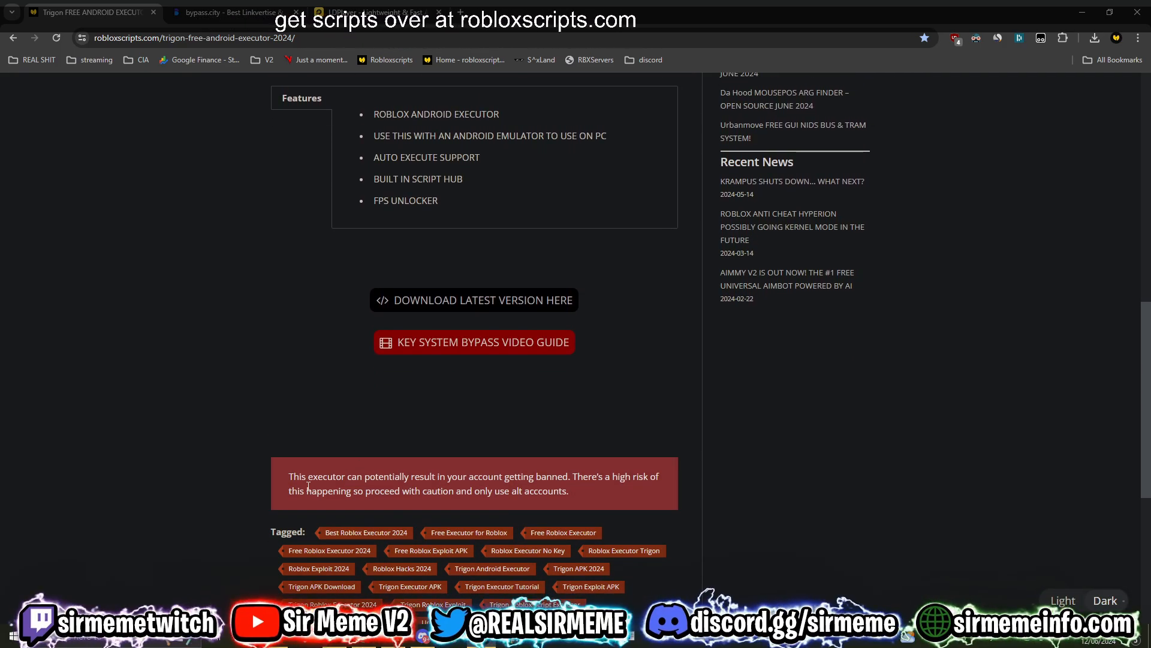
drag(289, 476, 568, 490)
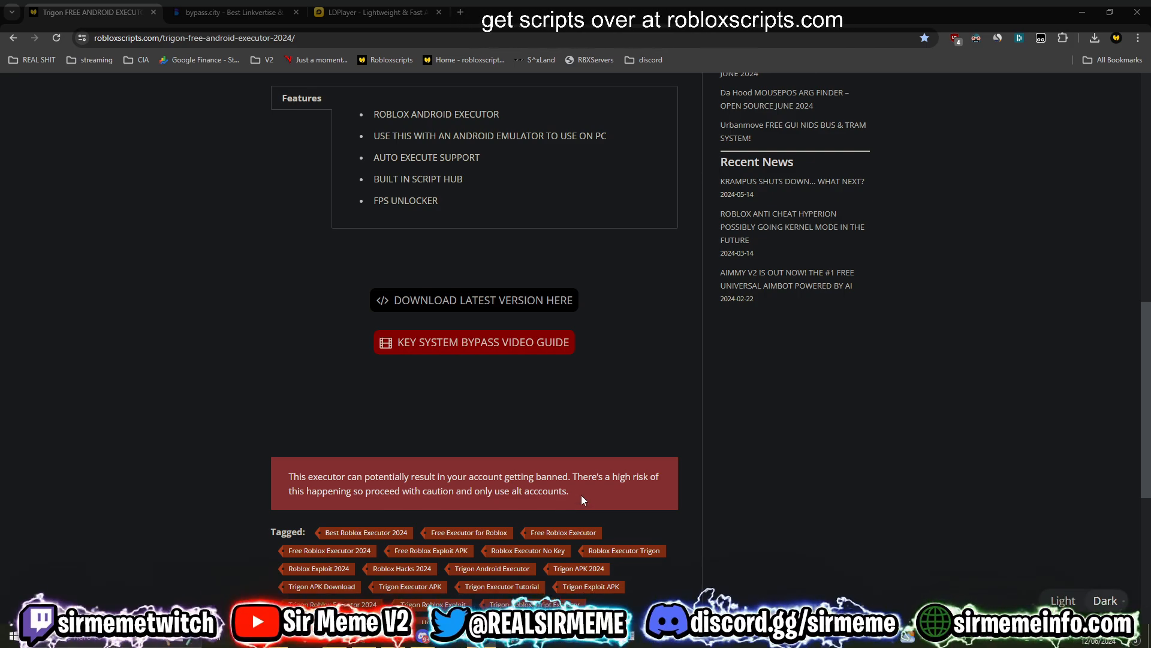
mouse_move(599, 495)
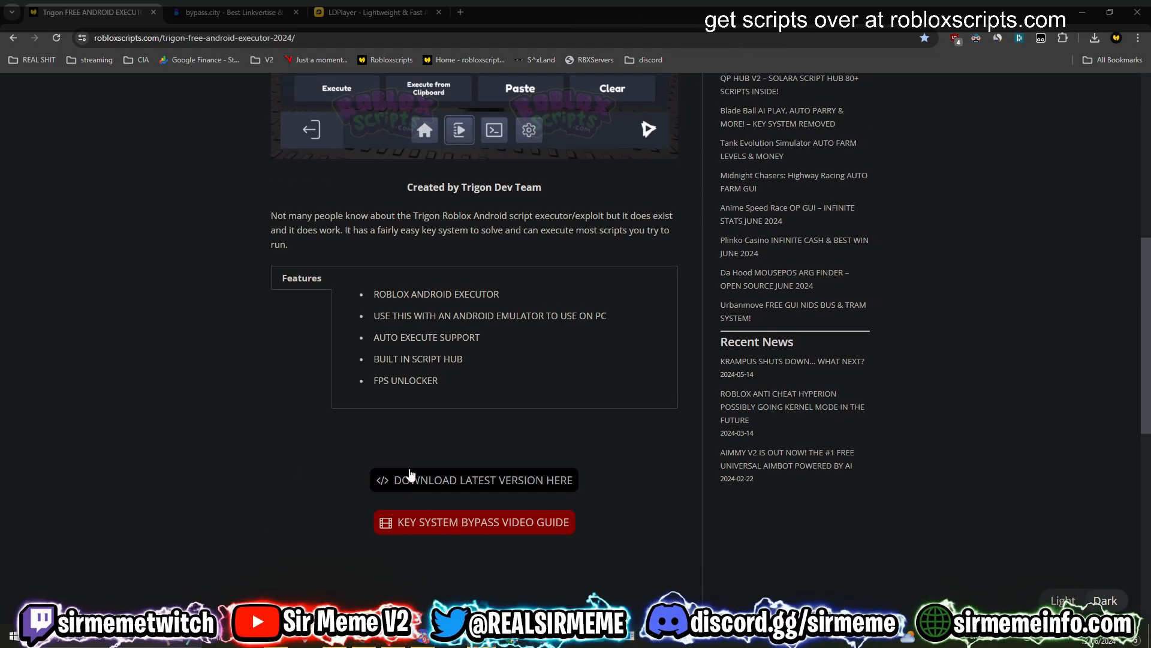
Follow Get Trigon Roblox Executor on Linkvertise to ModsFire and generate the Trigon V621 bypass.apk link.
click(473, 479)
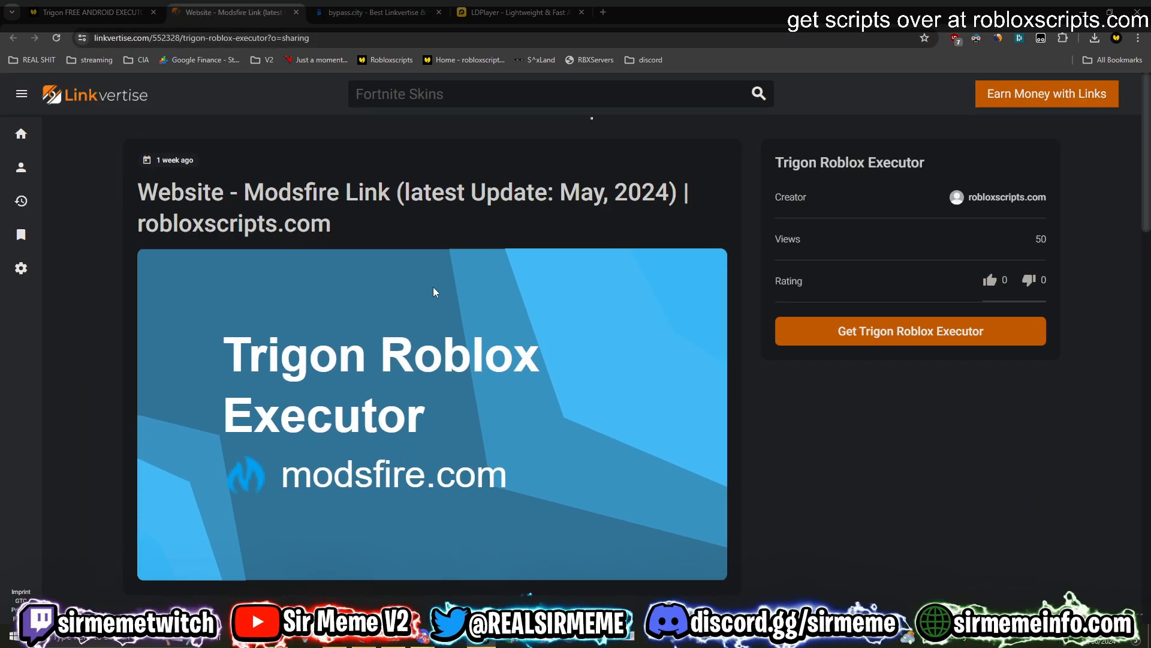
click(374, 12)
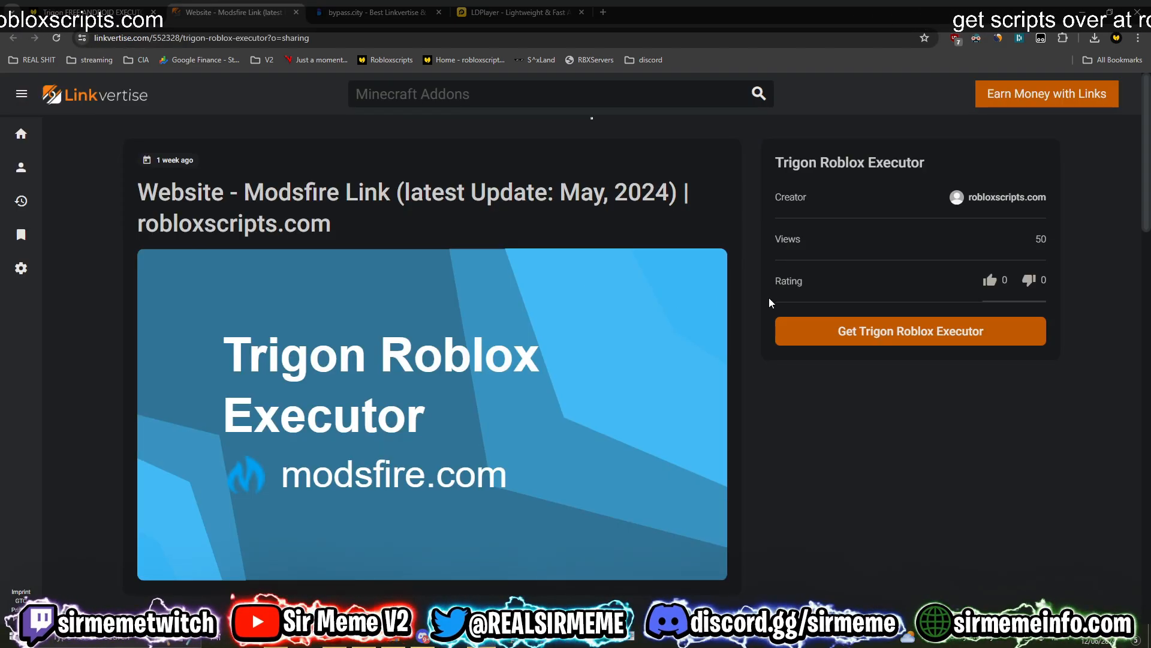
click(909, 331)
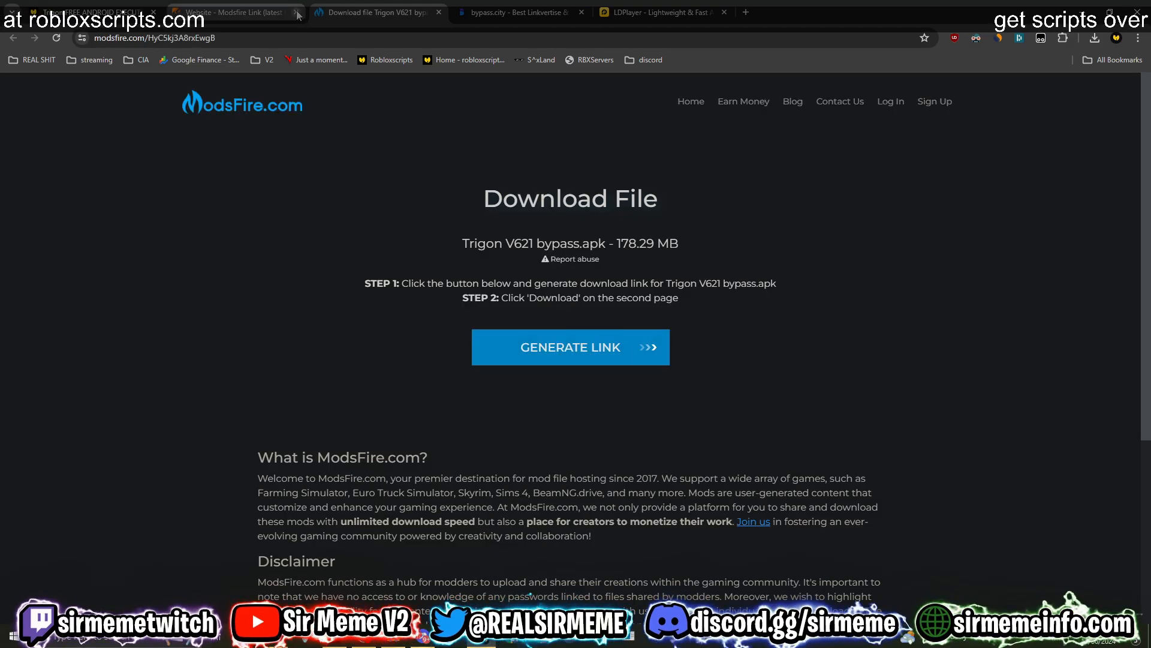
click(569, 347)
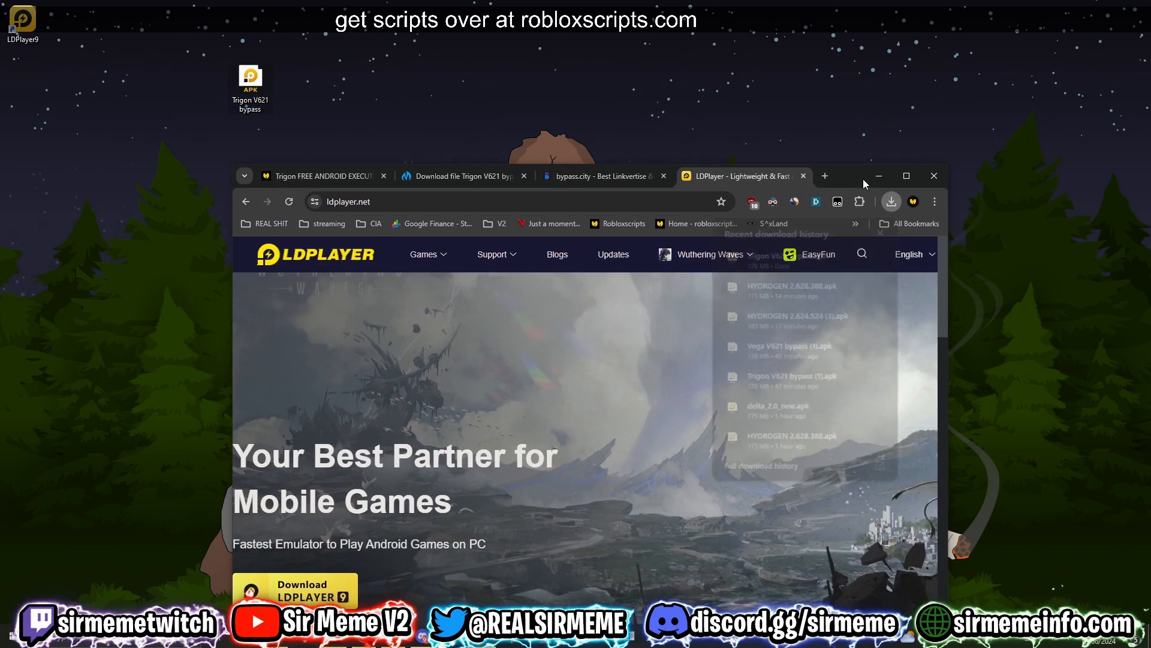
Bring up the LDPlayer home page with the emulator download offer.
click(906, 175)
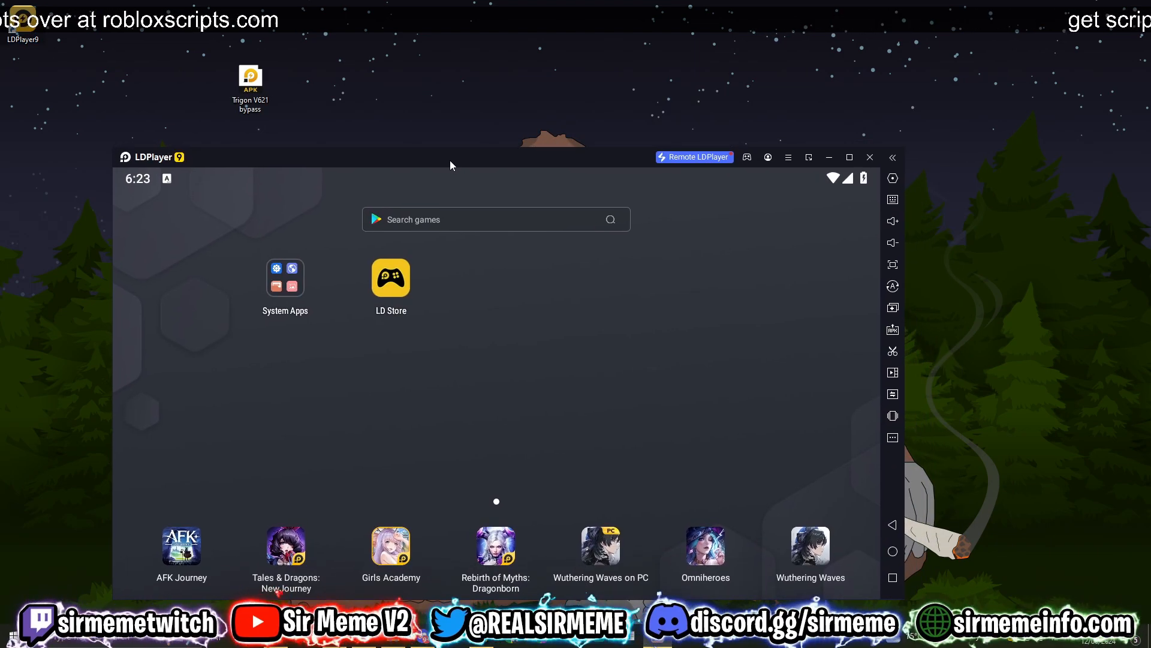
mouse_move(579, 367)
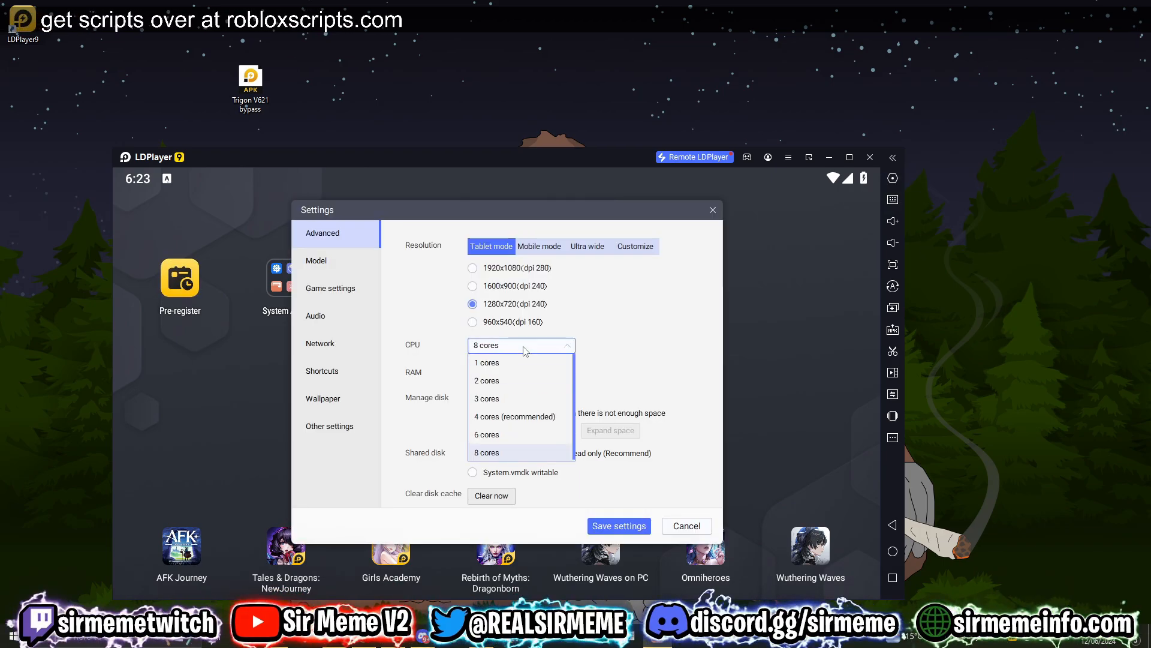
Set the emulator's Advanced settings to 8 CPU cores and 8192M RAM.
click(485, 452)
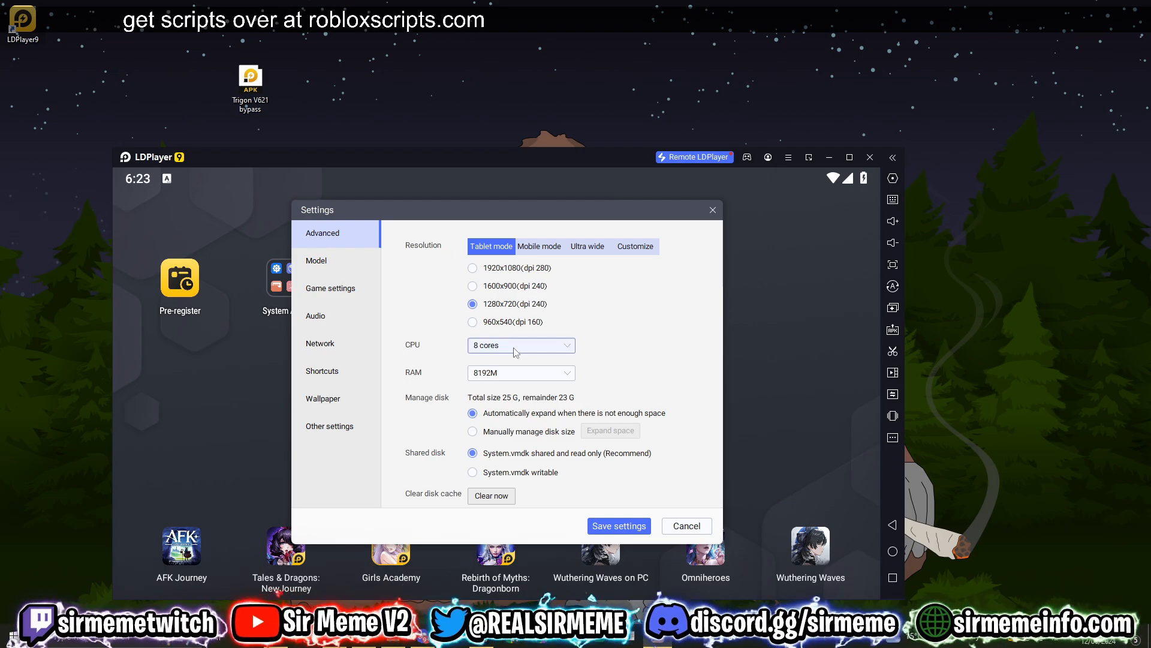
click(521, 372)
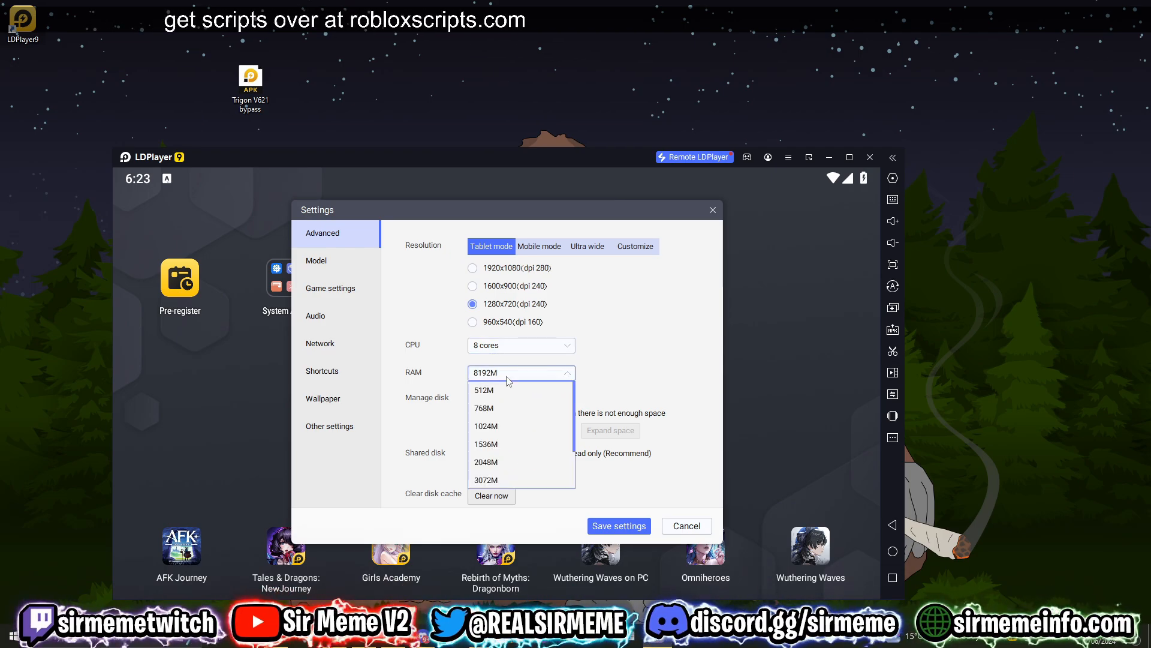
click(522, 372)
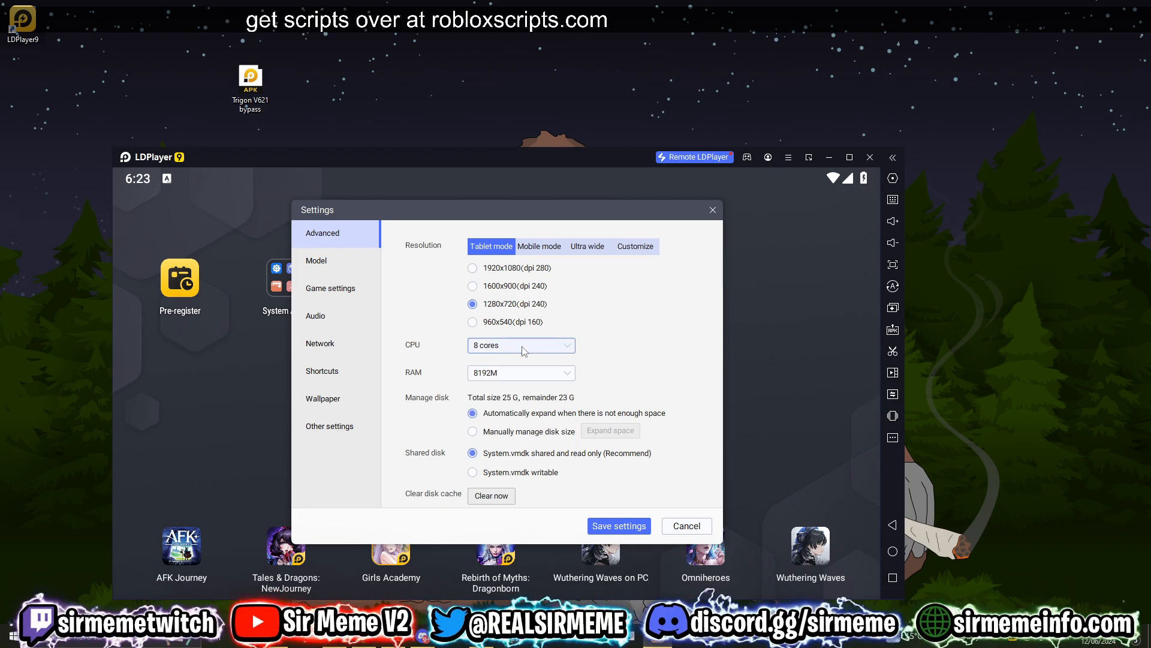
click(521, 345)
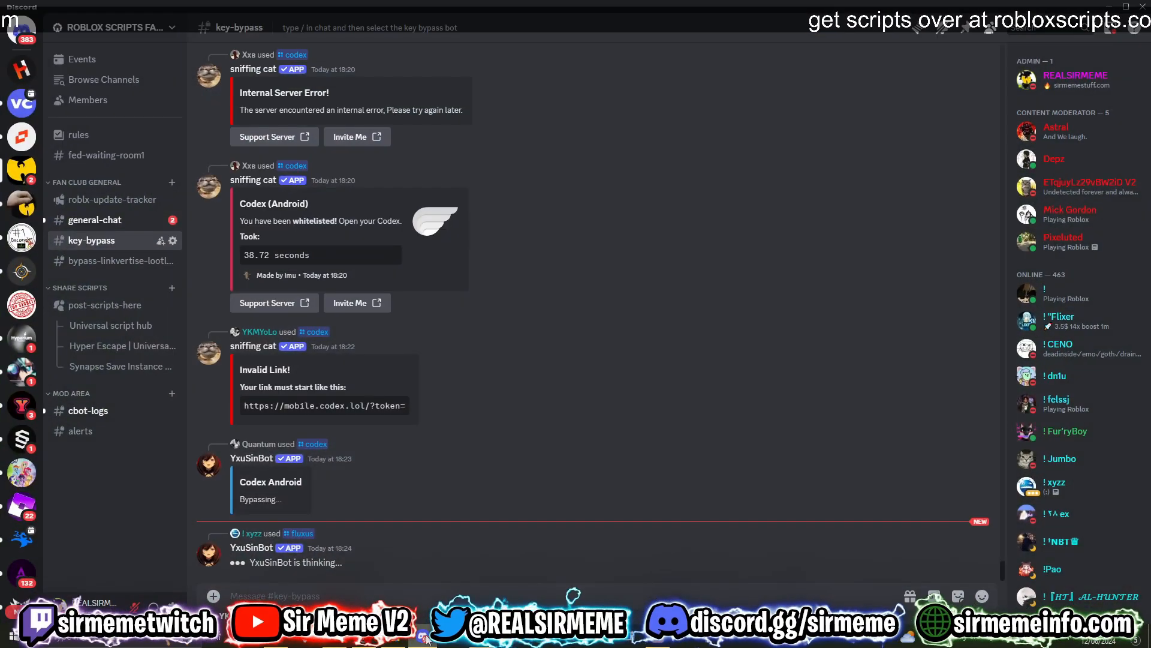
scroll(down, 3)
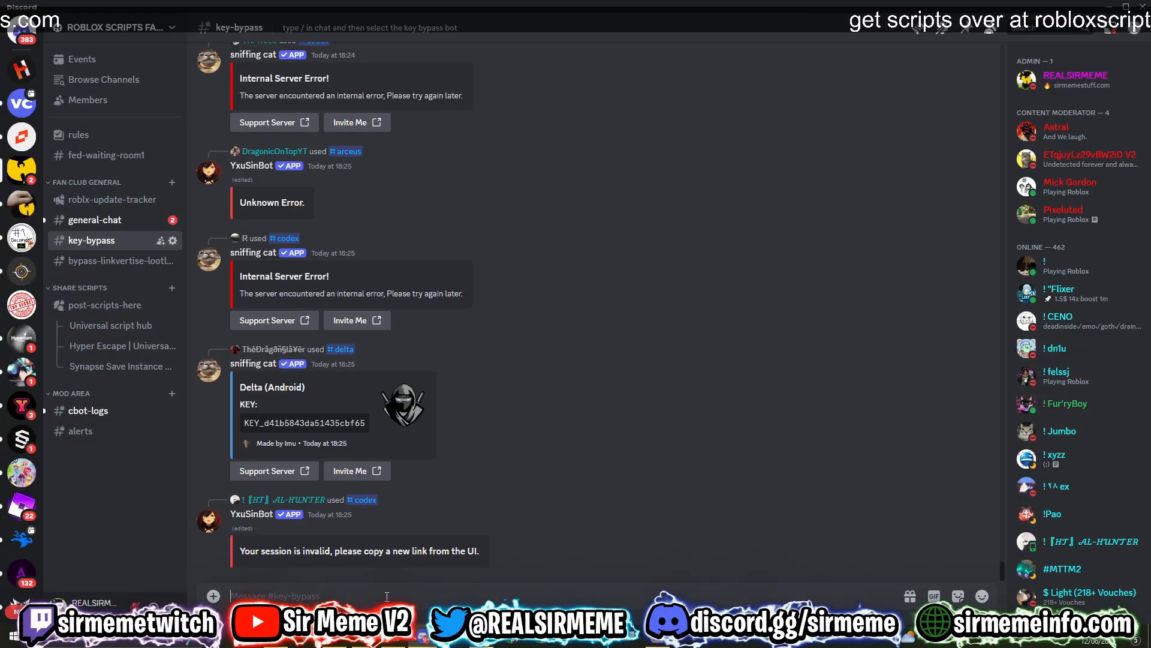
text(/)
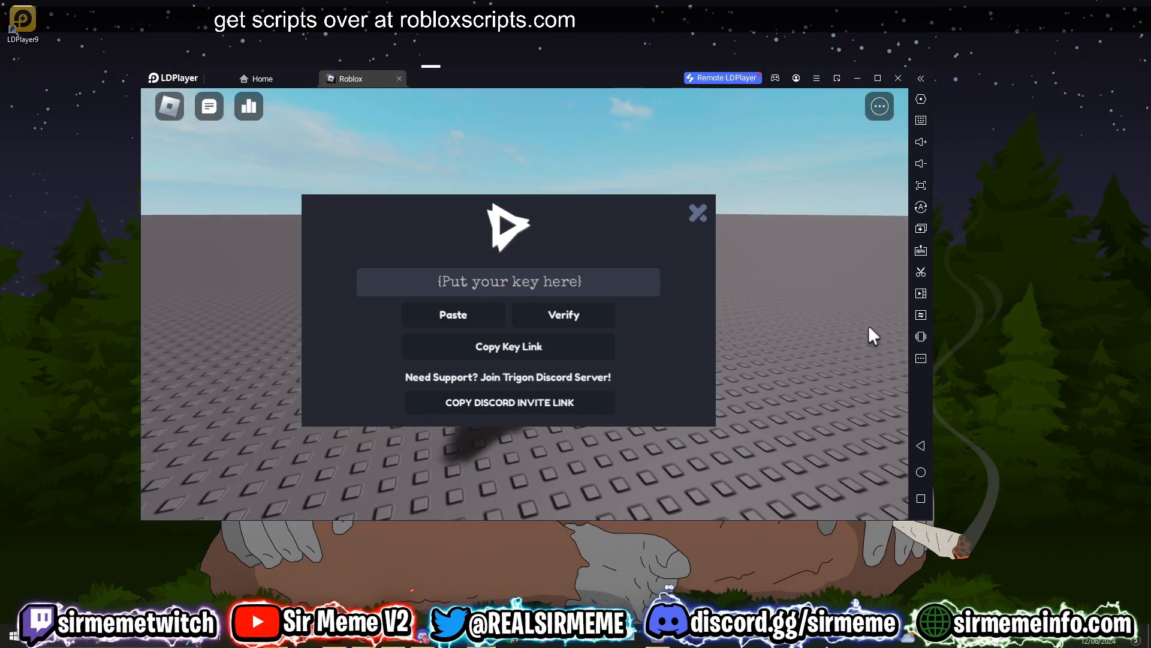
Pass Trigon's key screen, paste the UNC test script into the executor and get 98% success (81 of 83).
click(696, 212)
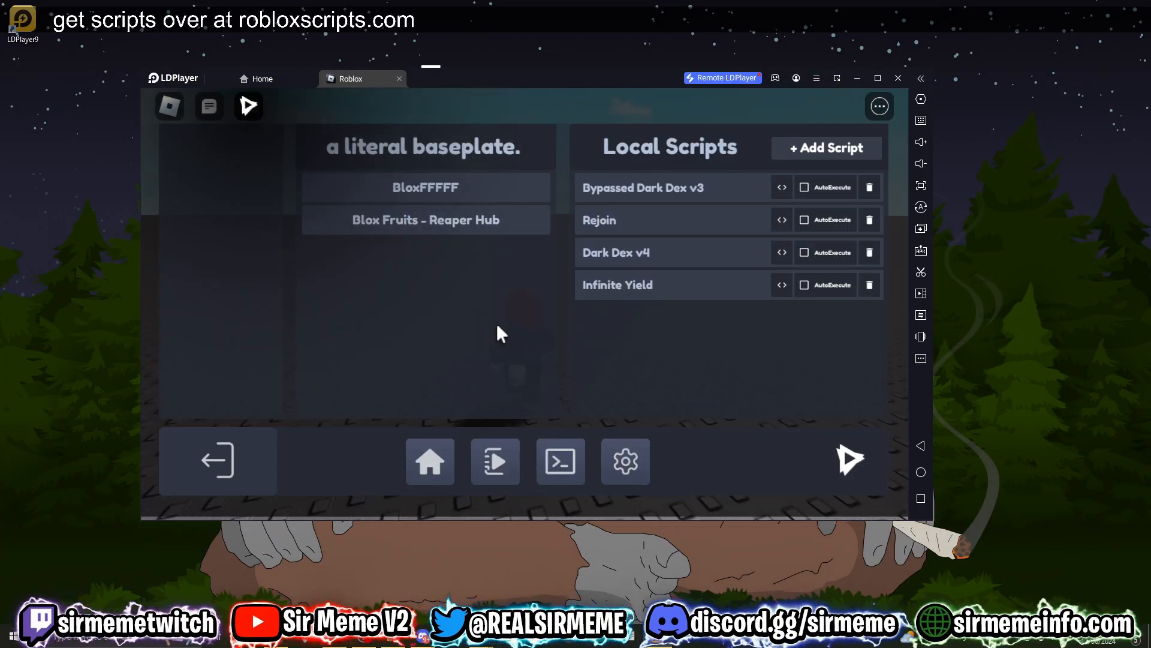
click(496, 460)
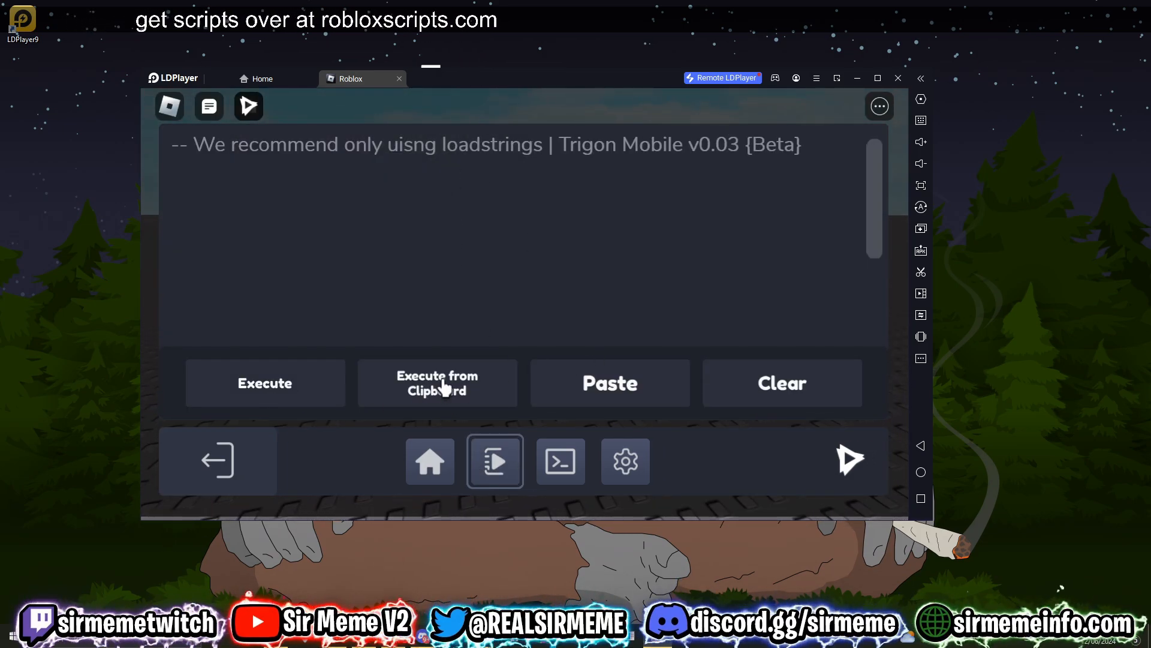
mouse_move(580, 518)
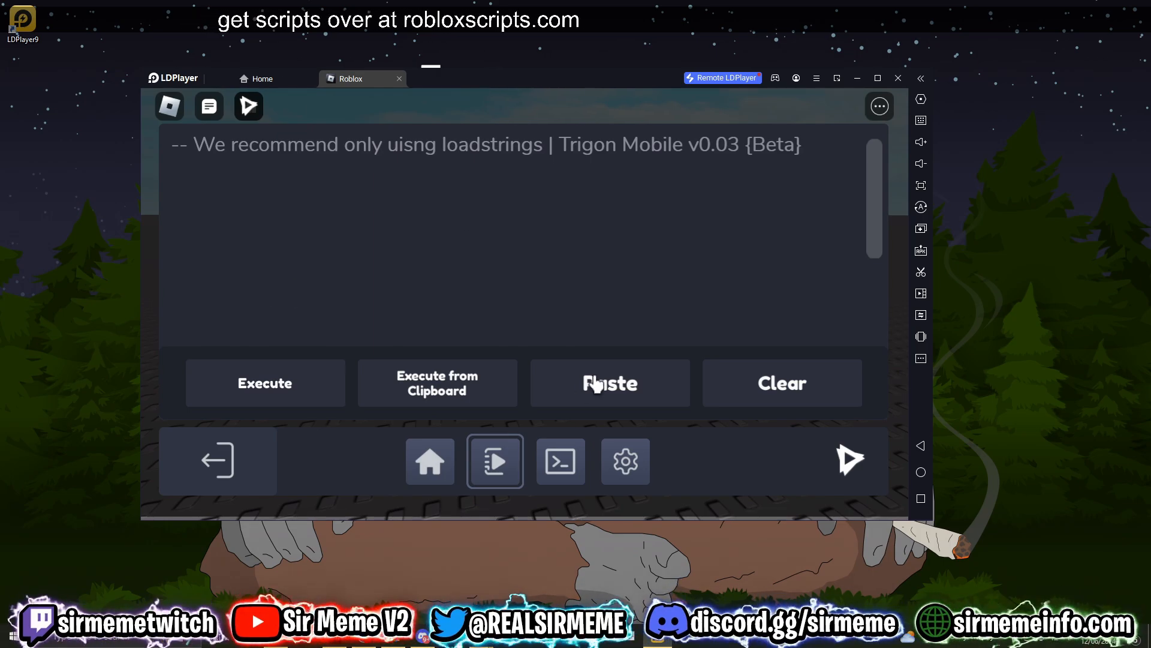
click(560, 460)
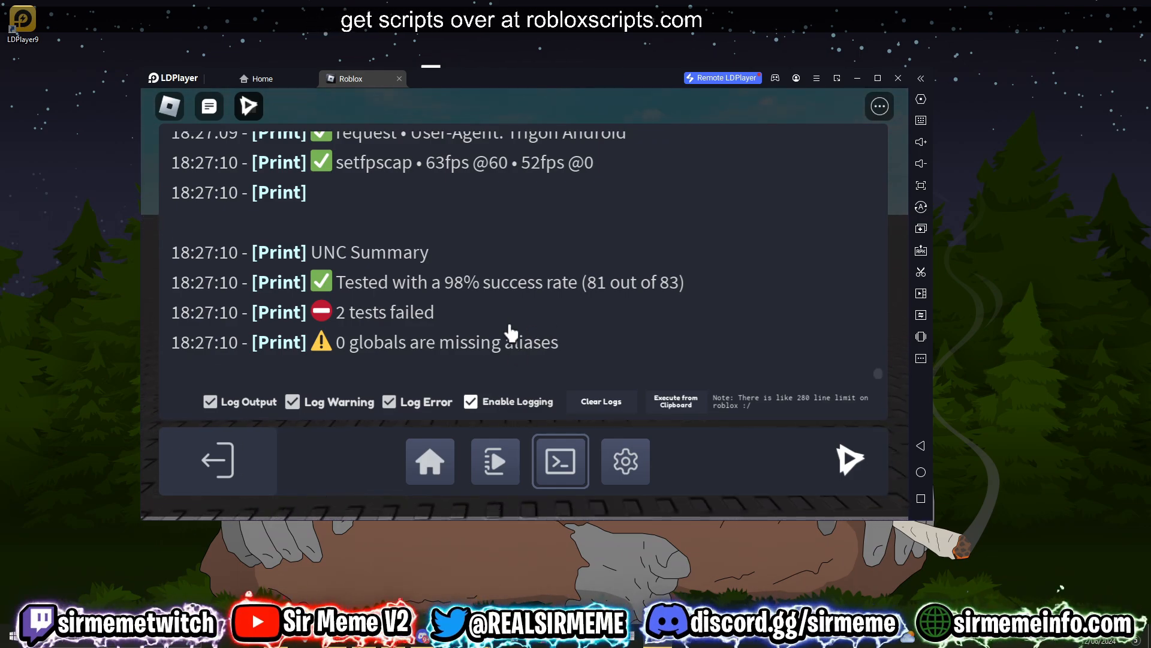
mouse_move(551, 312)
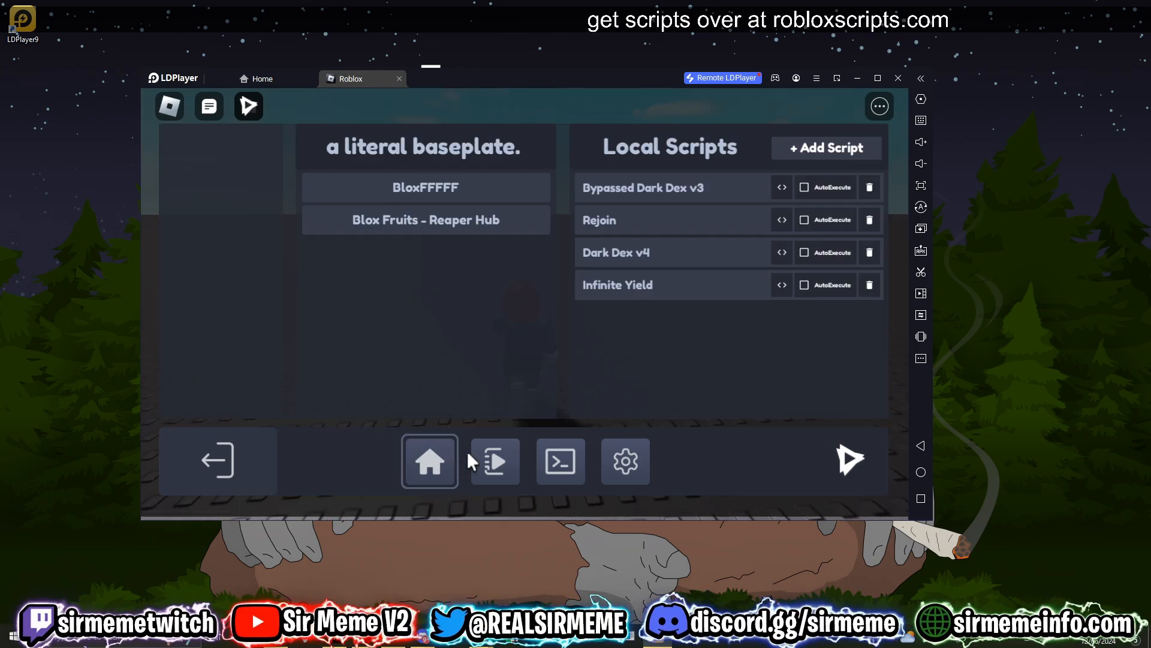
mouse_move(495, 461)
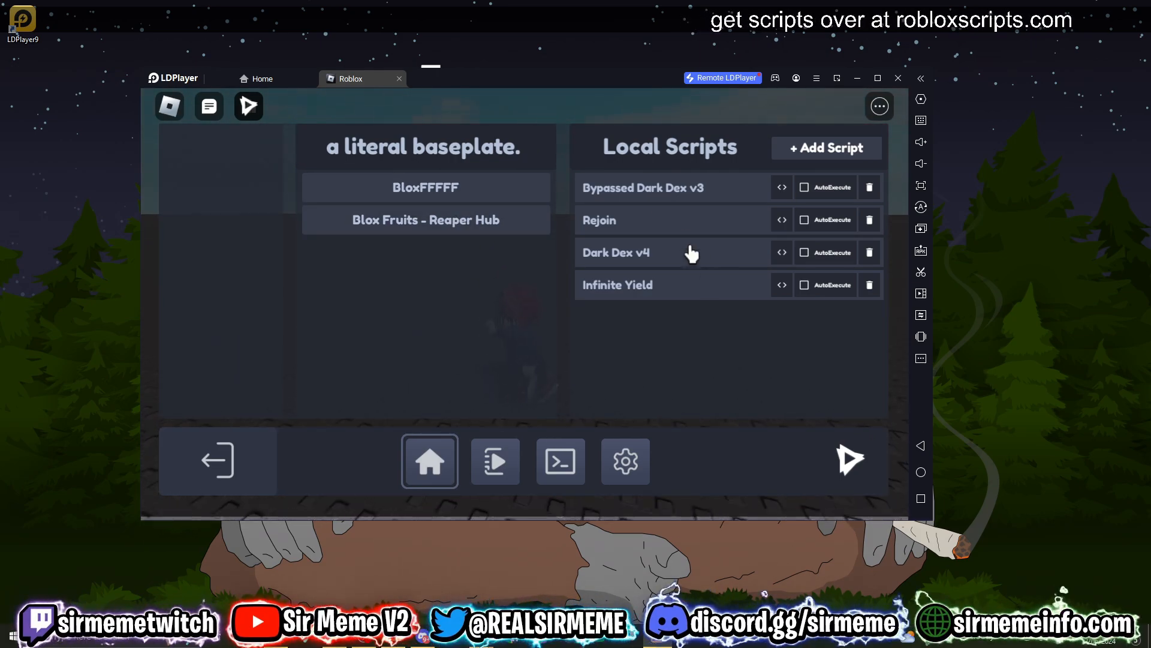
click(825, 147)
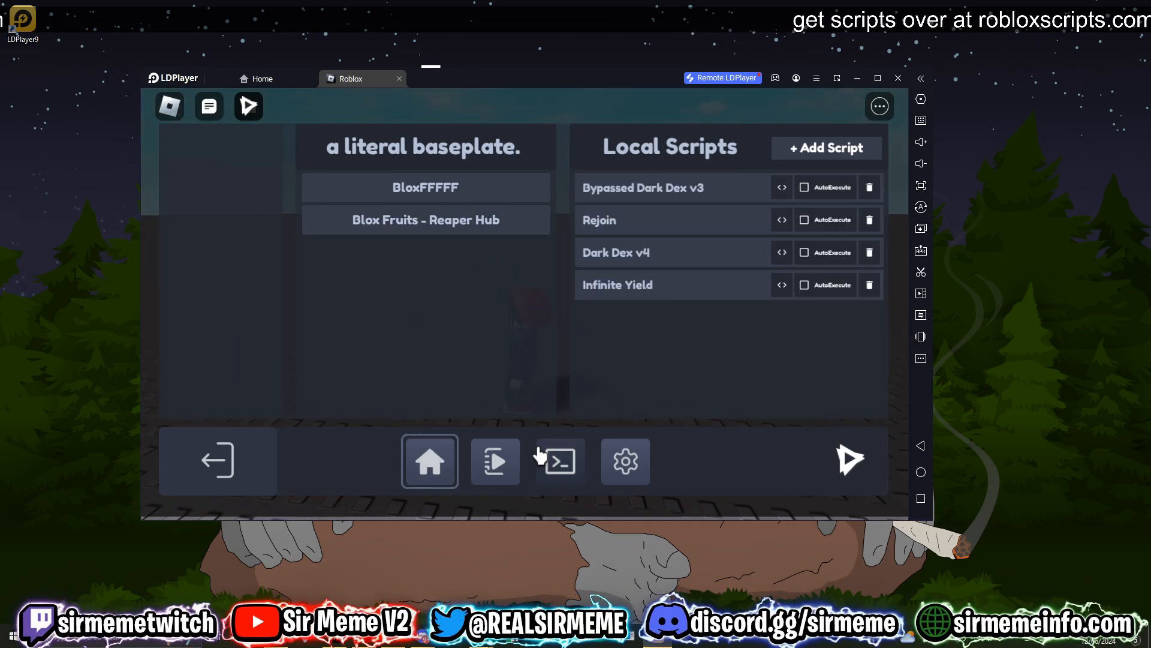
click(625, 461)
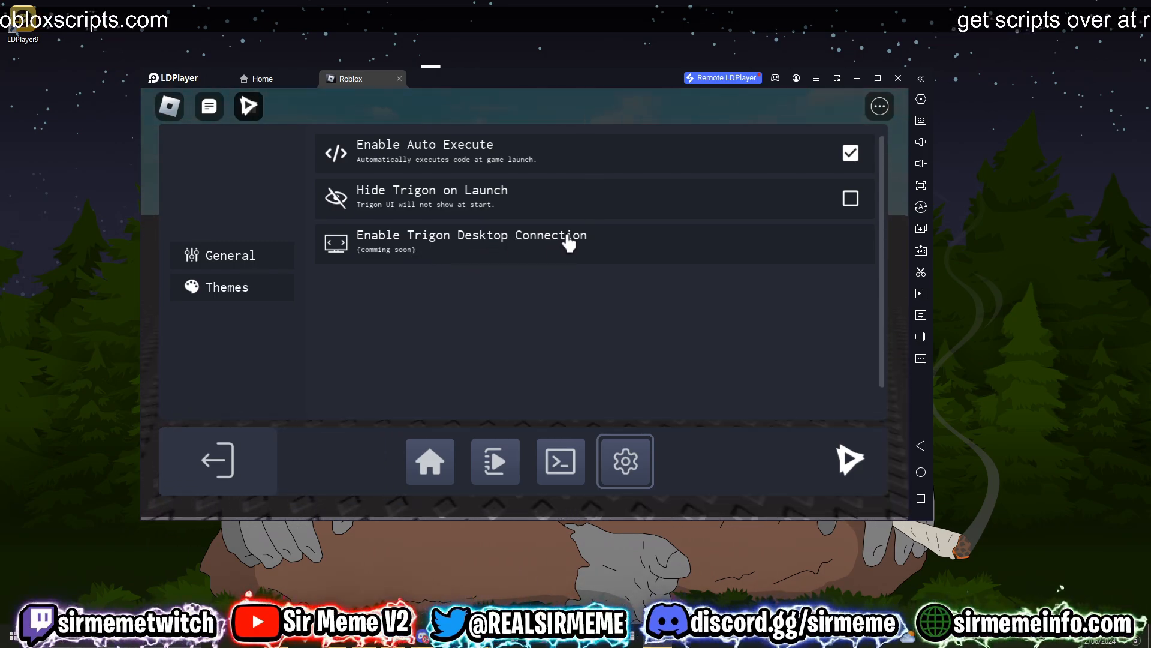
mouse_move(440, 161)
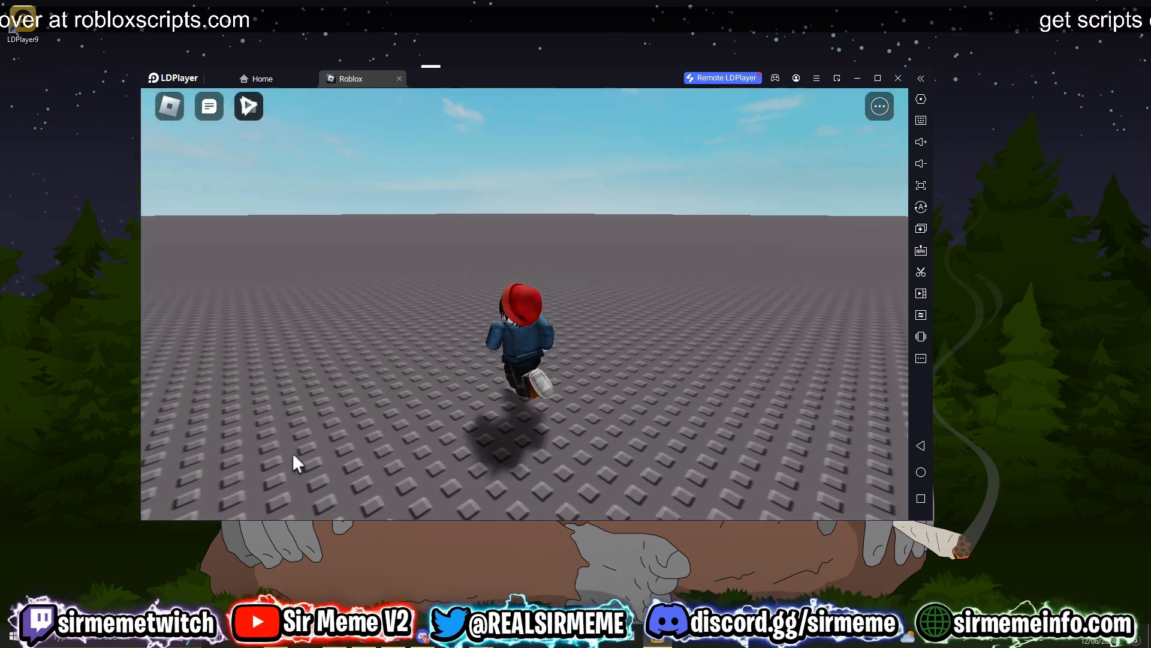
click(248, 105)
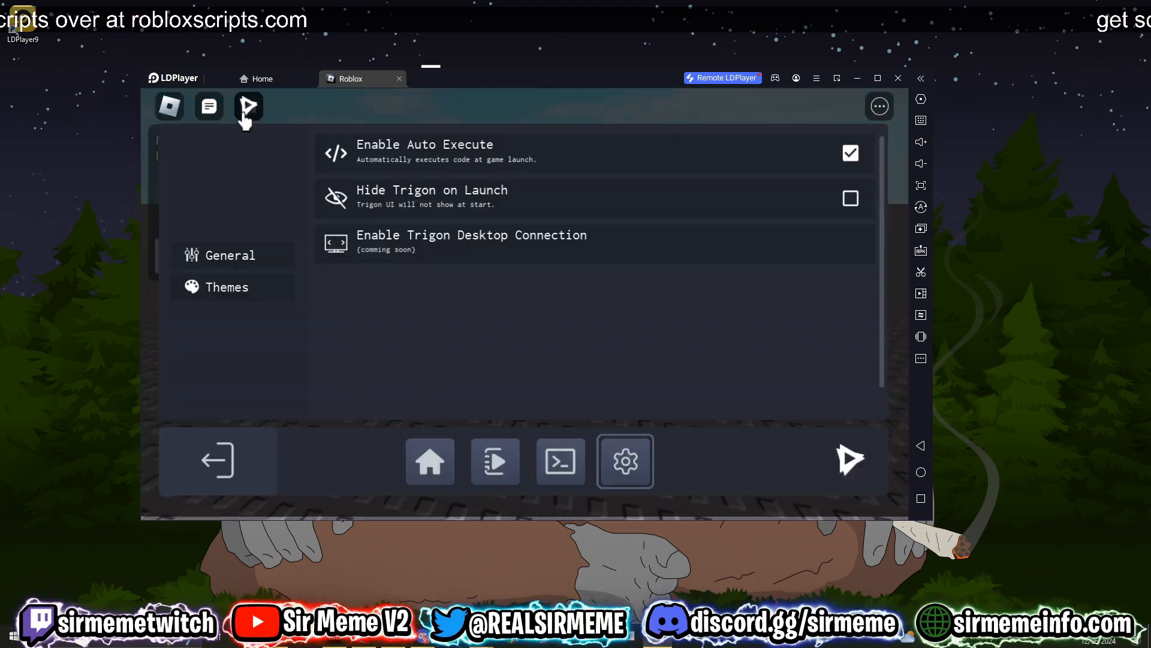
click(429, 460)
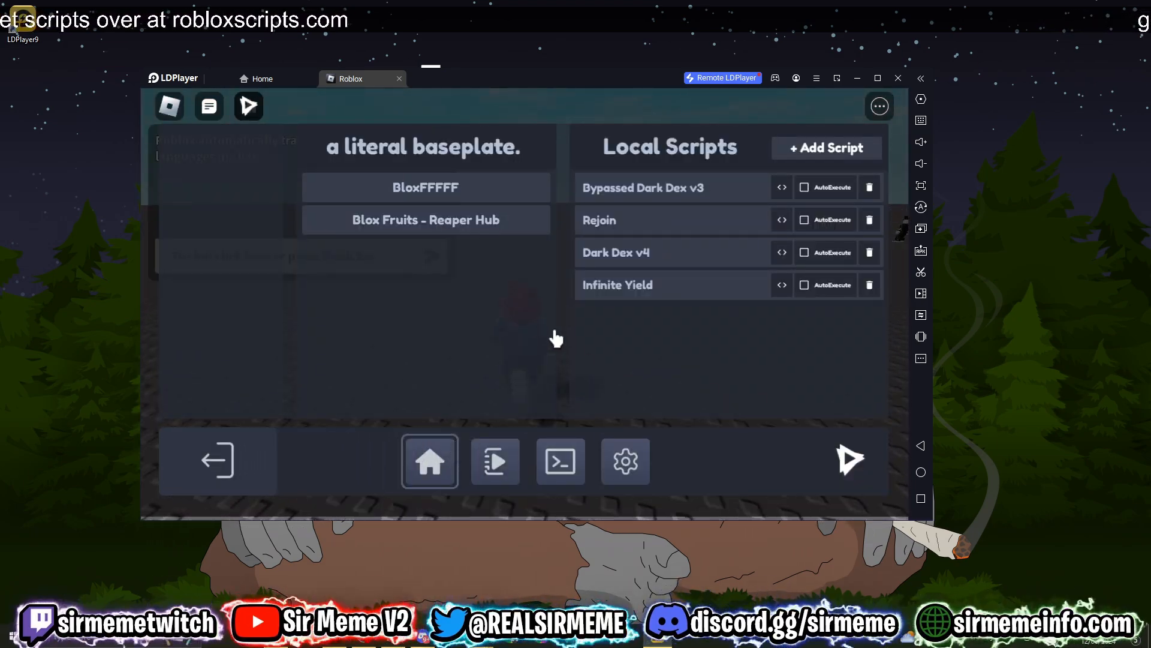